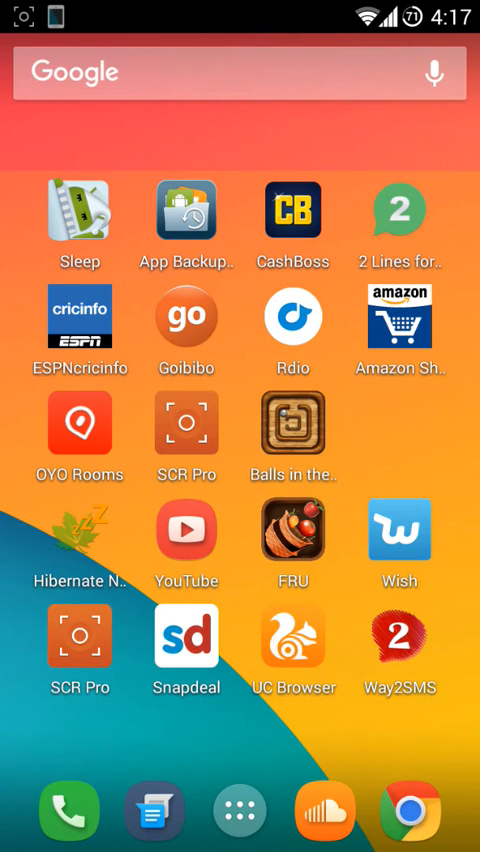
Launch SuperSU from the home screen to view apps granted root access
click(240, 812)
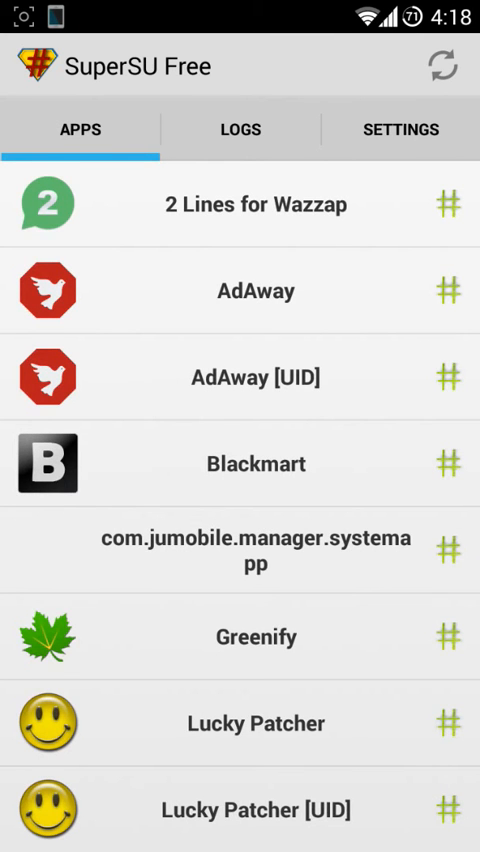
Launch Xposed Installer from the app drawer, view its welcome menu, and return home
key(HOME)
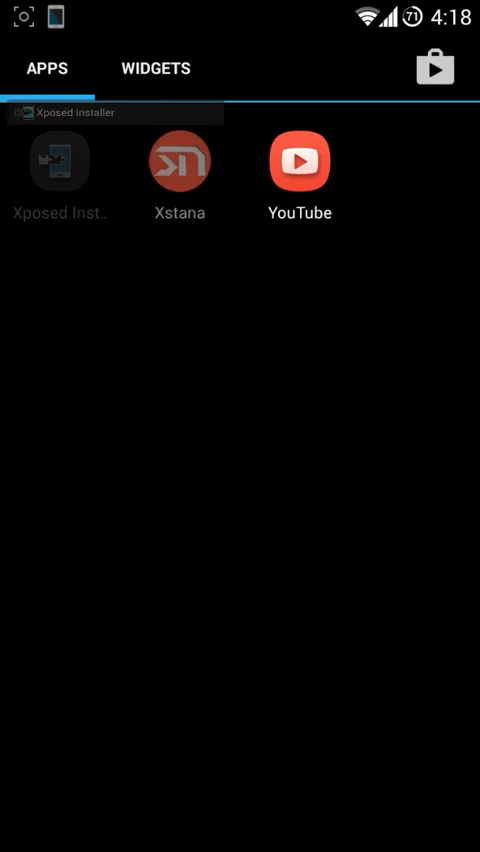
click(60, 162)
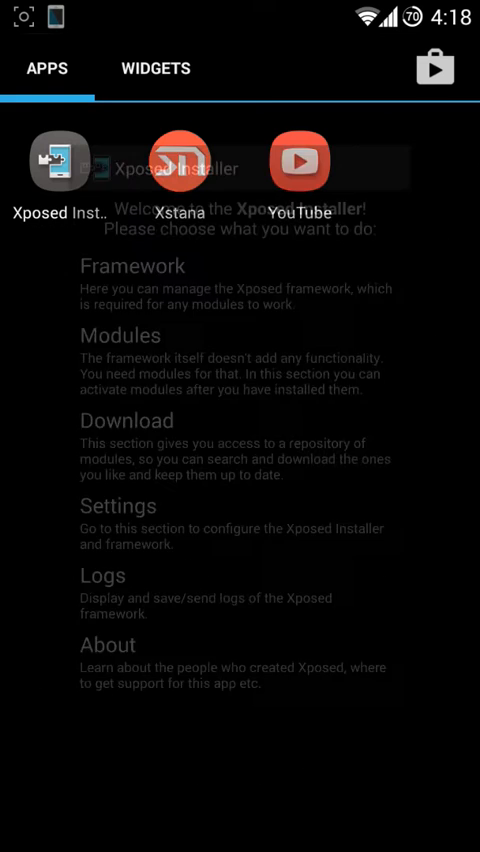
click(180, 160)
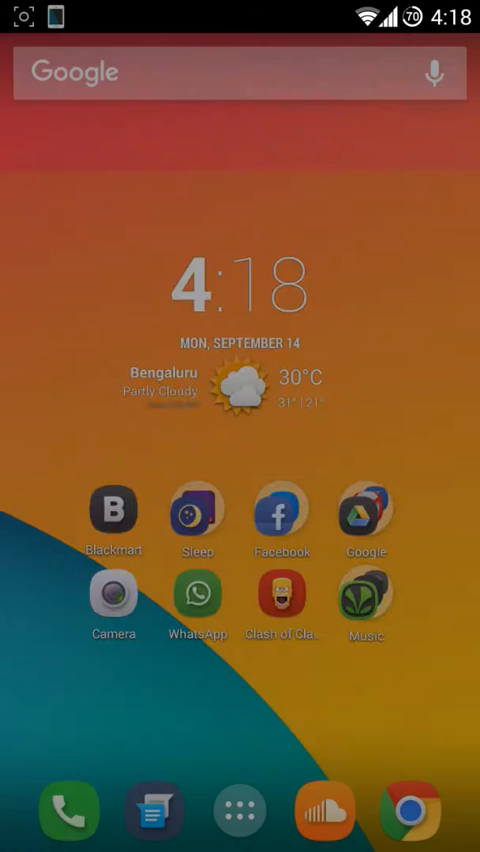
Run a Google search in Chrome for 'xposed installer'
click(240, 810)
text(x)
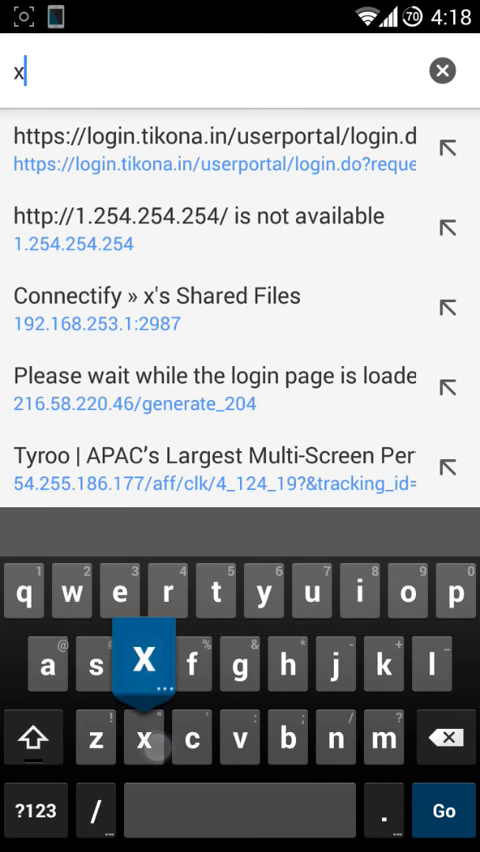
text(posed insta)
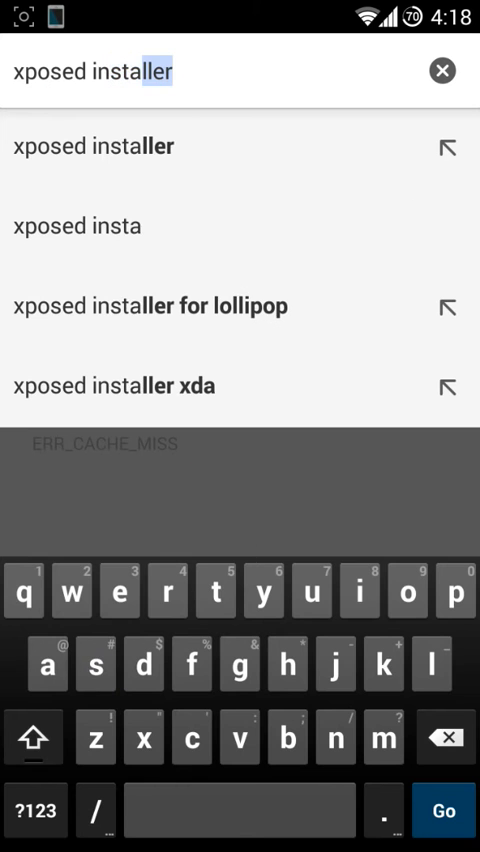
click(443, 810)
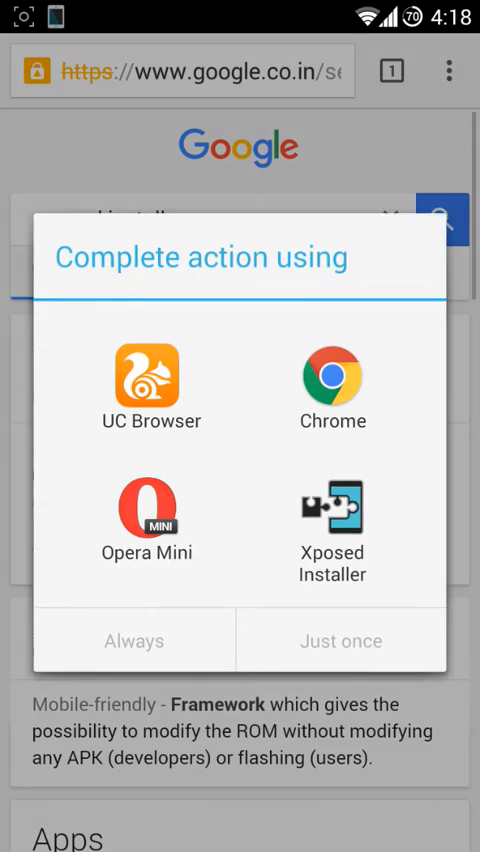
Dismiss the app chooser and read the Xposed Module Repository's Xposed Installer page
click(341, 640)
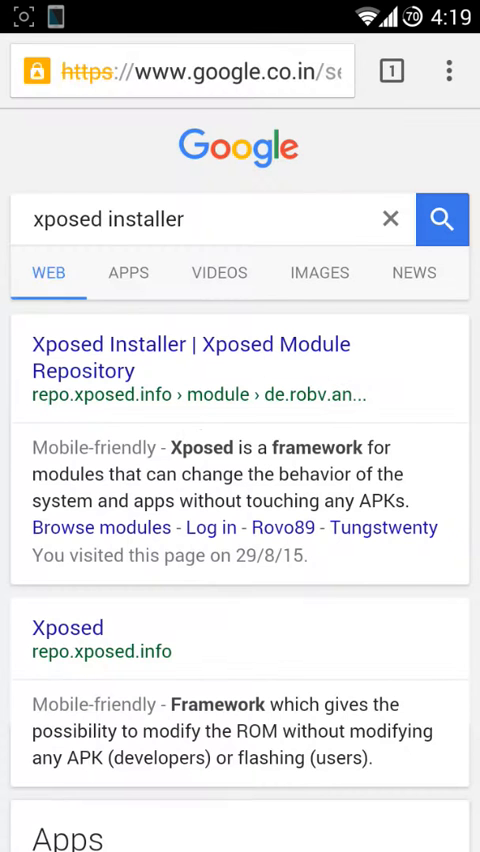
click(190, 343)
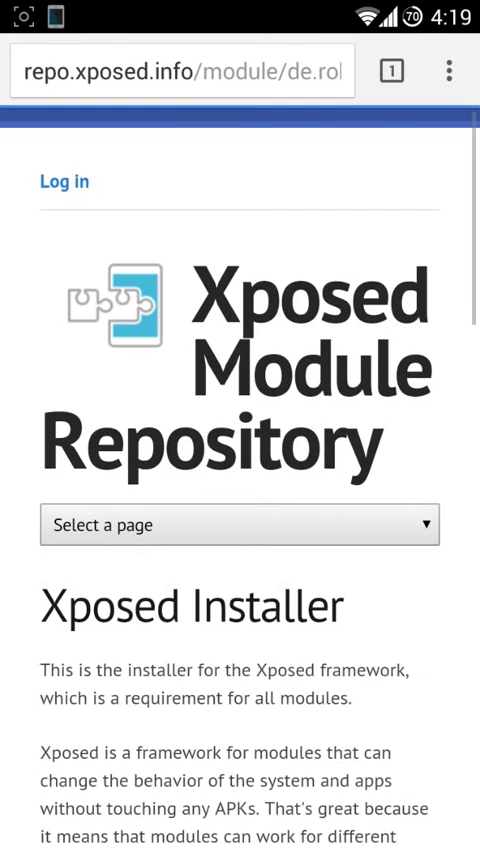
scroll(down, 3)
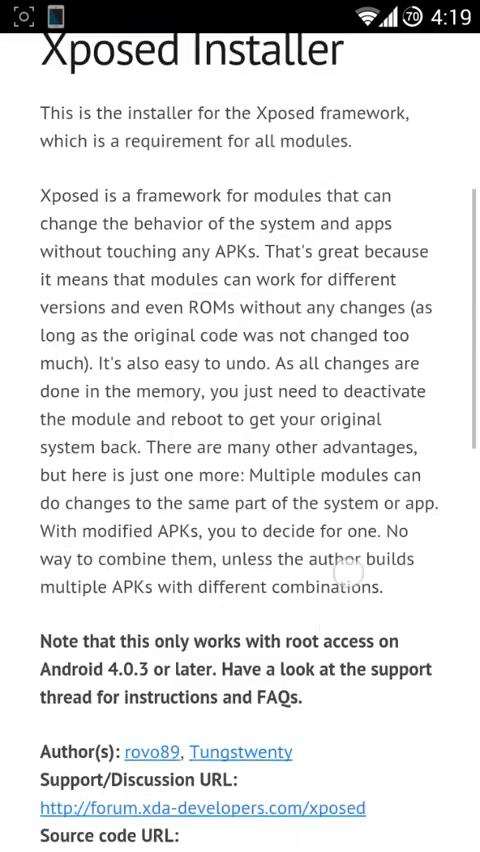
scroll(down, 3)
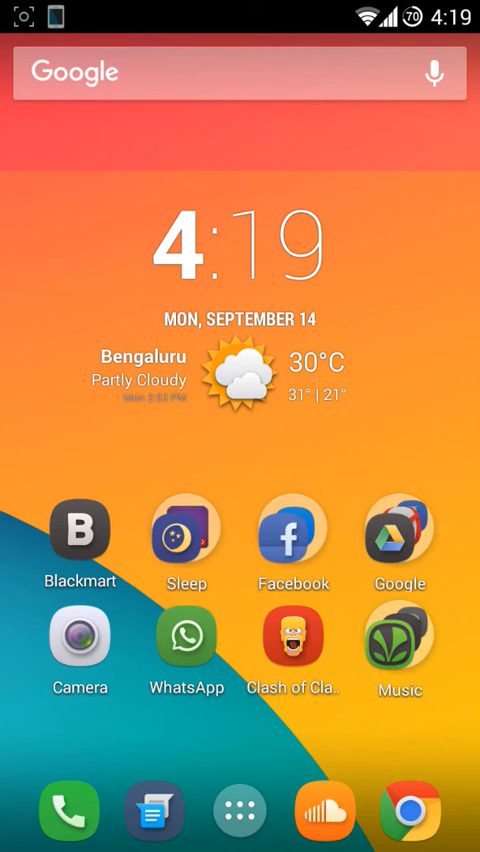
Search Play Store for 'xs' and bring up the installed Xstana app page
click(240, 812)
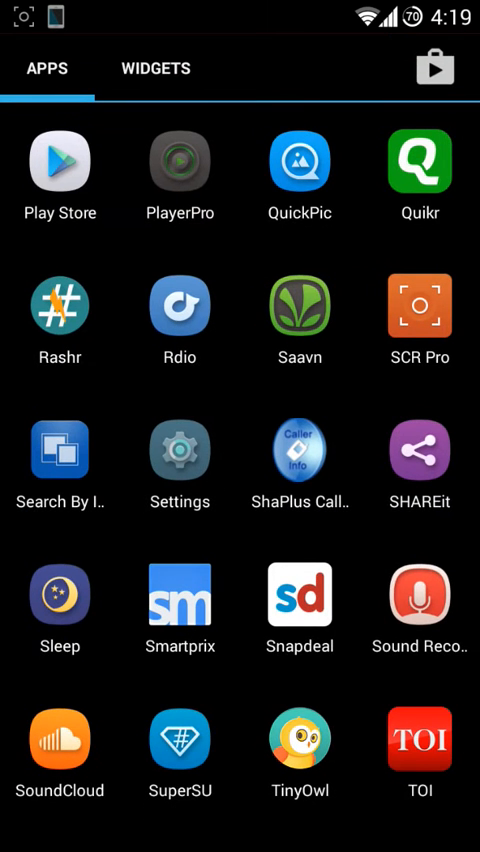
text(x)
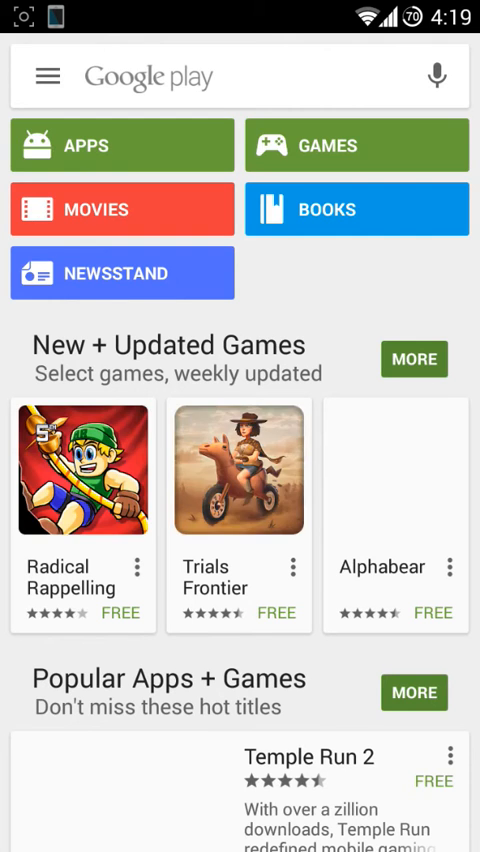
text(xsta)
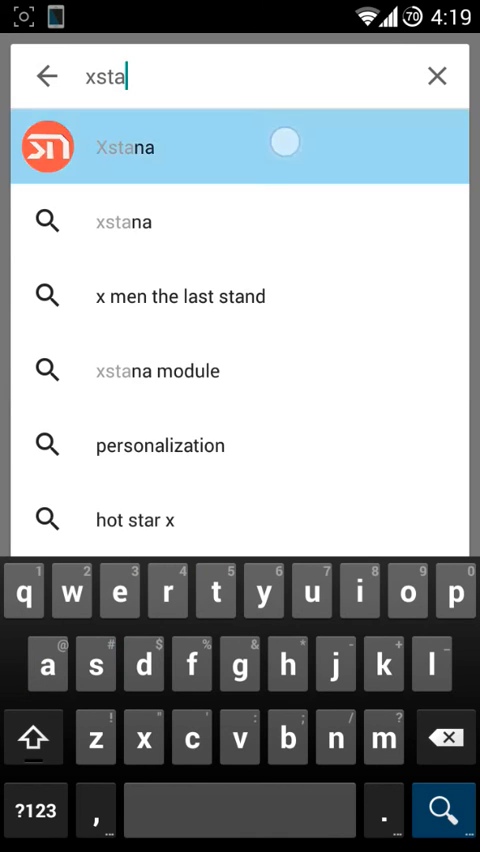
click(240, 146)
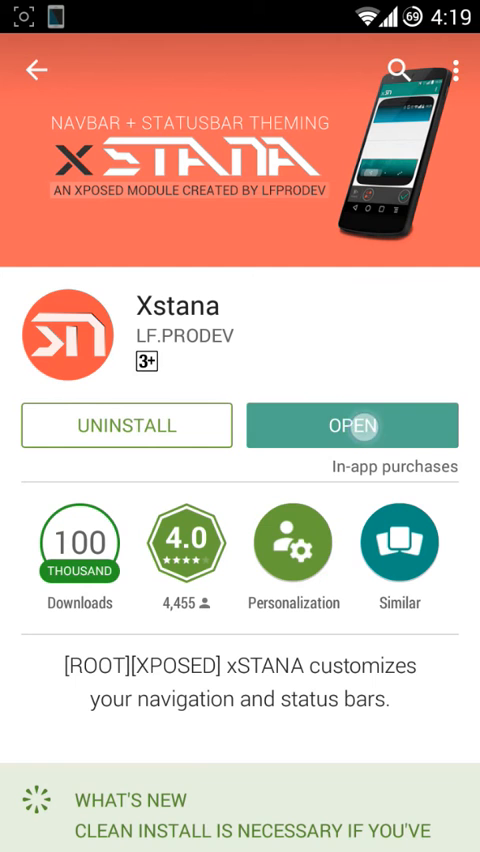
Launch Xstana and choose Galaxy from the status bar style list
click(361, 425)
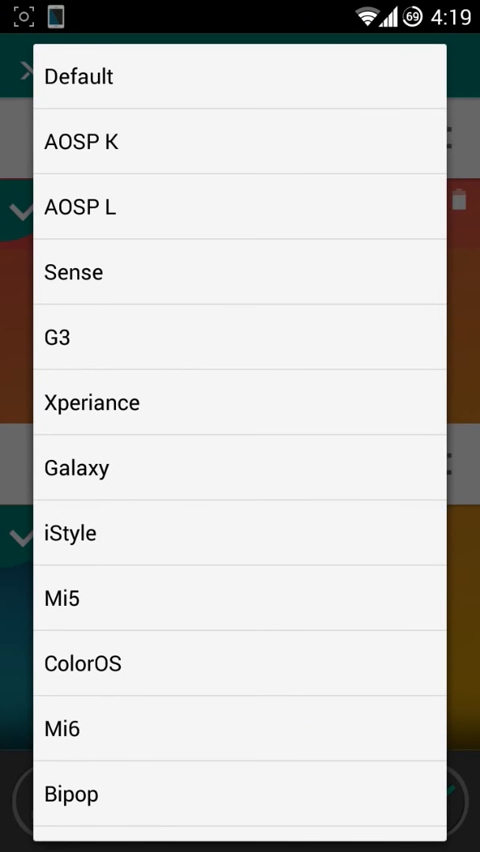
click(82, 140)
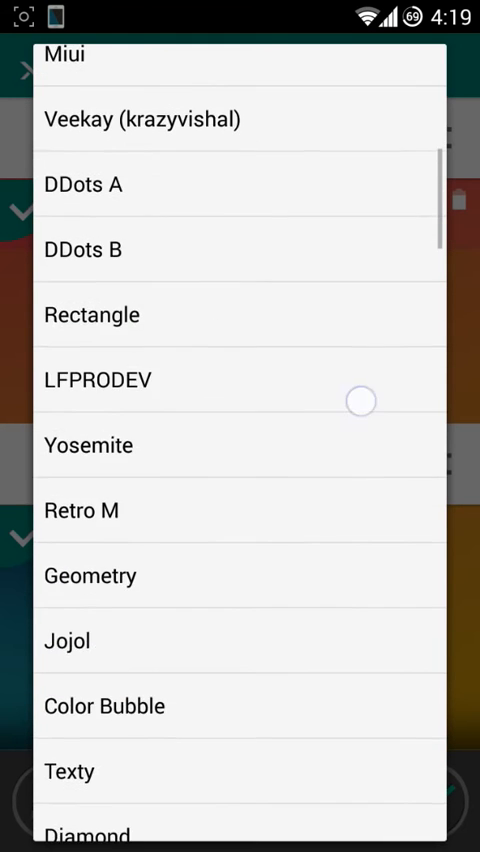
scroll(down, 3)
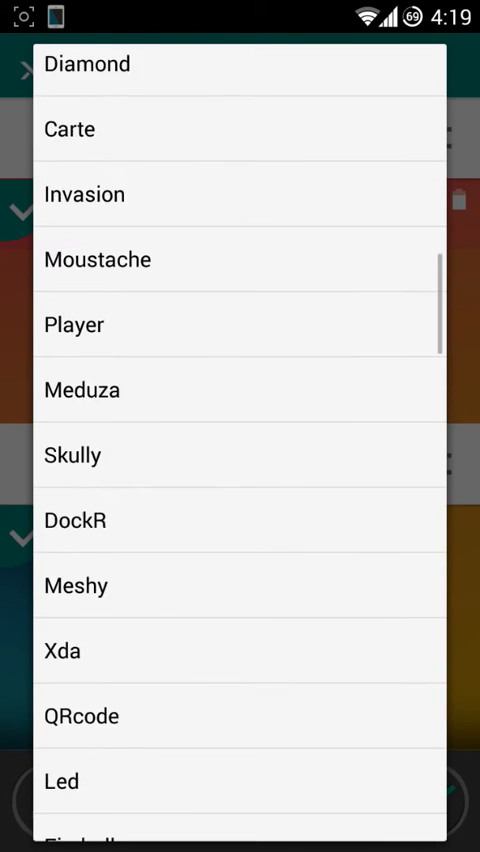
scroll(down, 3)
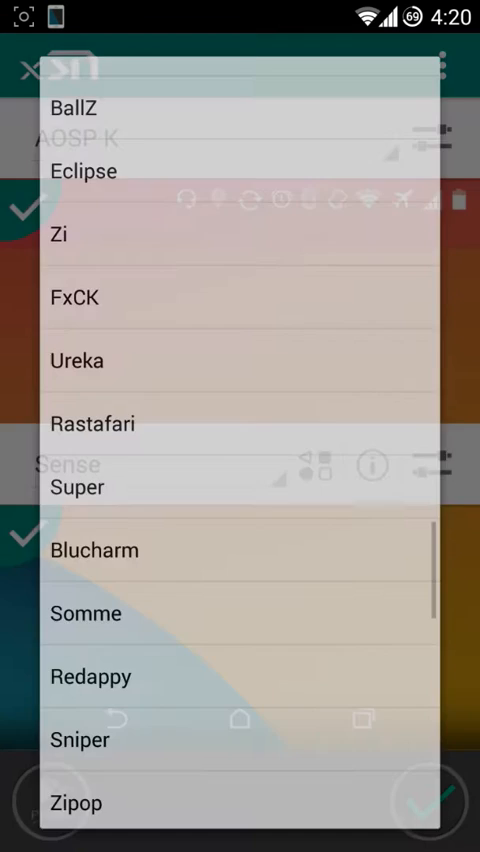
scroll(up, 3)
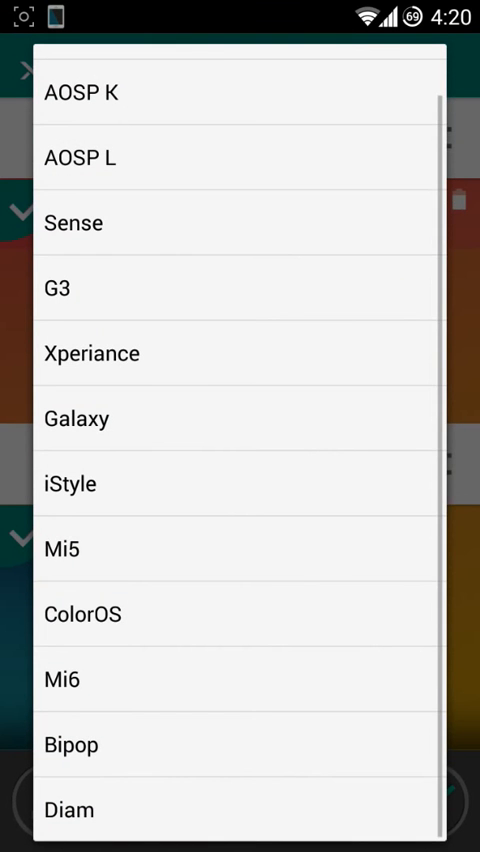
click(76, 418)
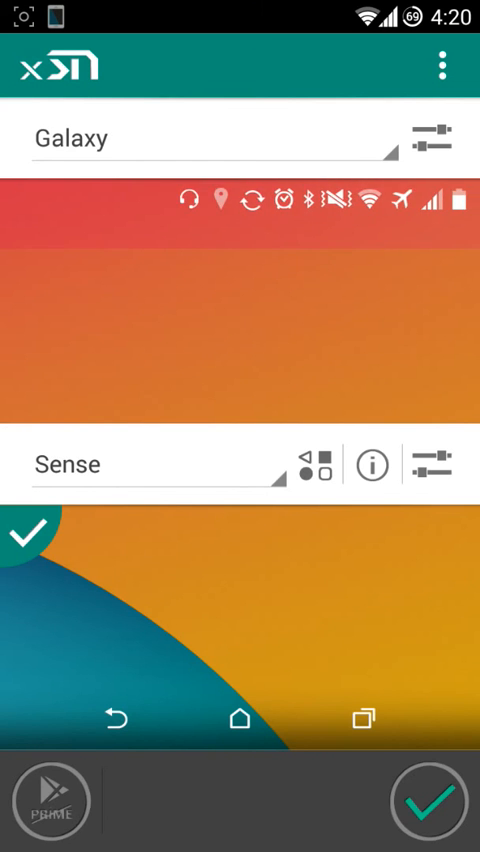
Change the status bar style from Galaxy to AOSP L and reopen the style list
click(200, 138)
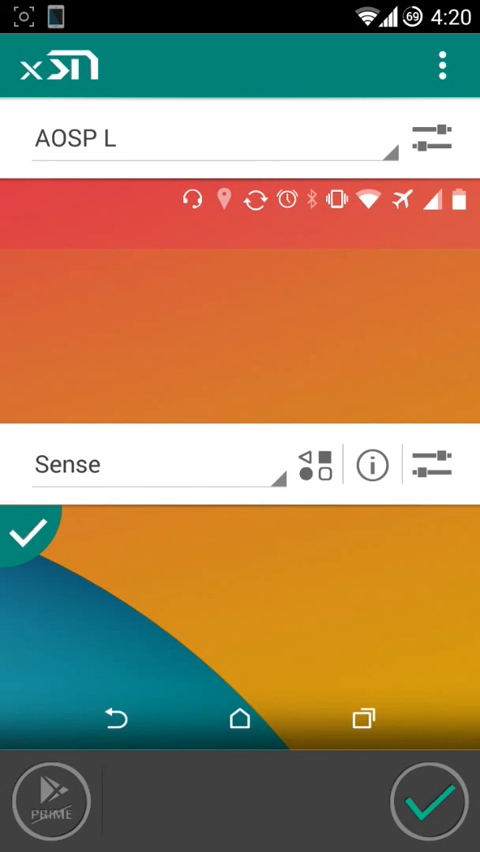
click(200, 137)
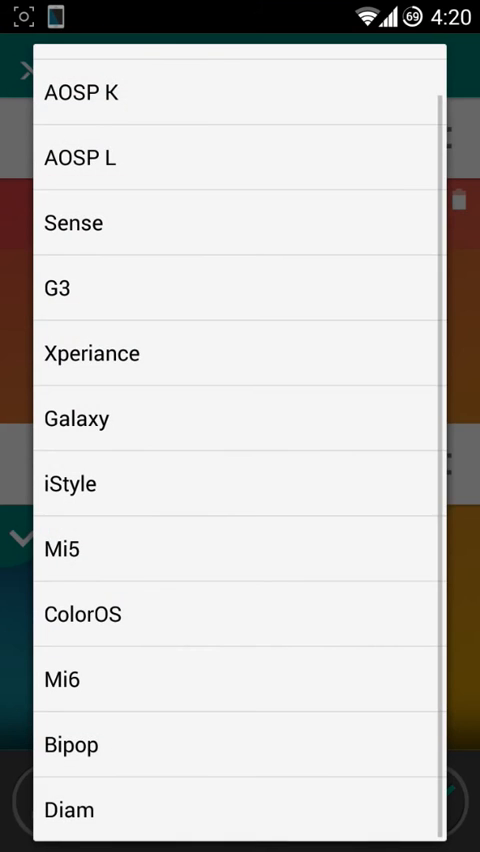